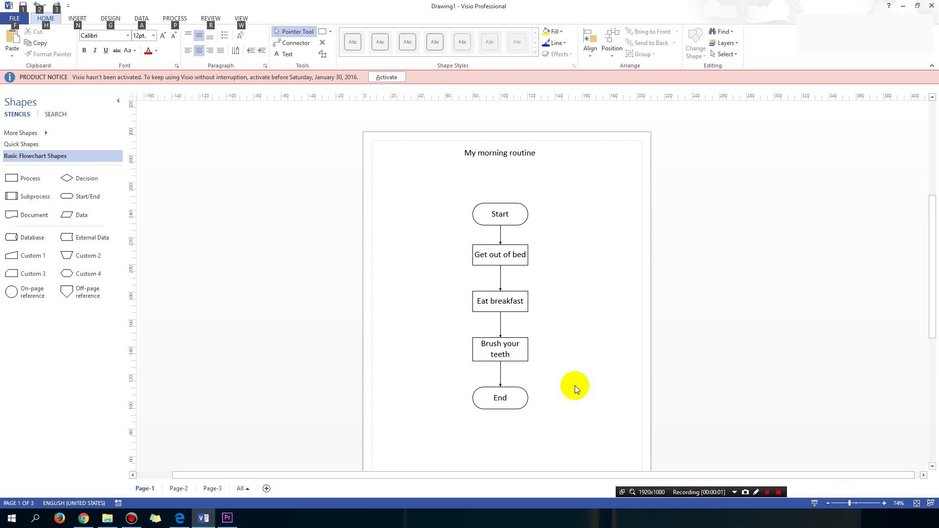
mouse_move(583, 379)
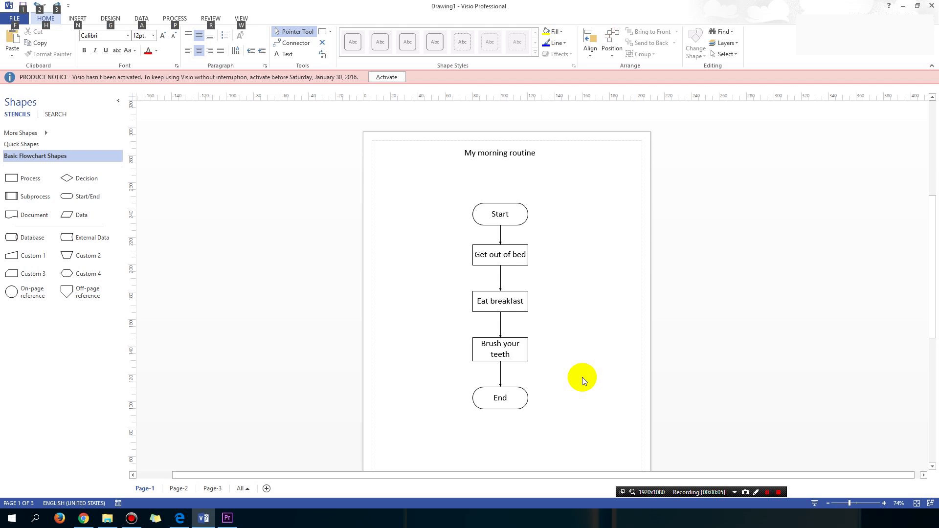
mouse_move(592, 366)
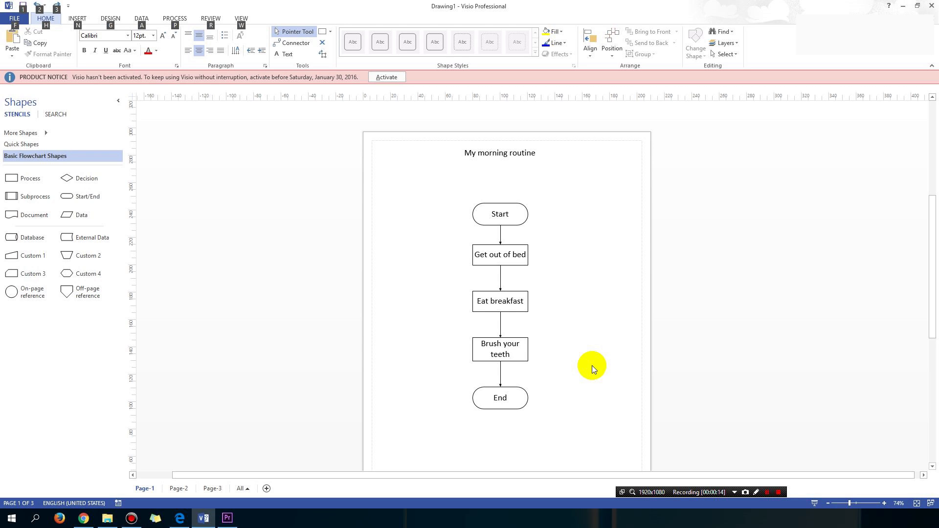
mouse_move(365, 321)
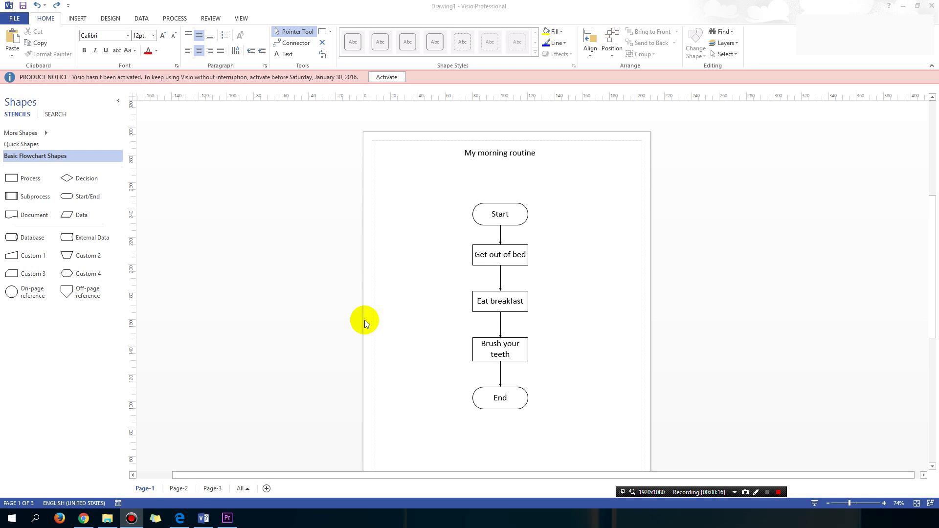
mouse_move(430, 348)
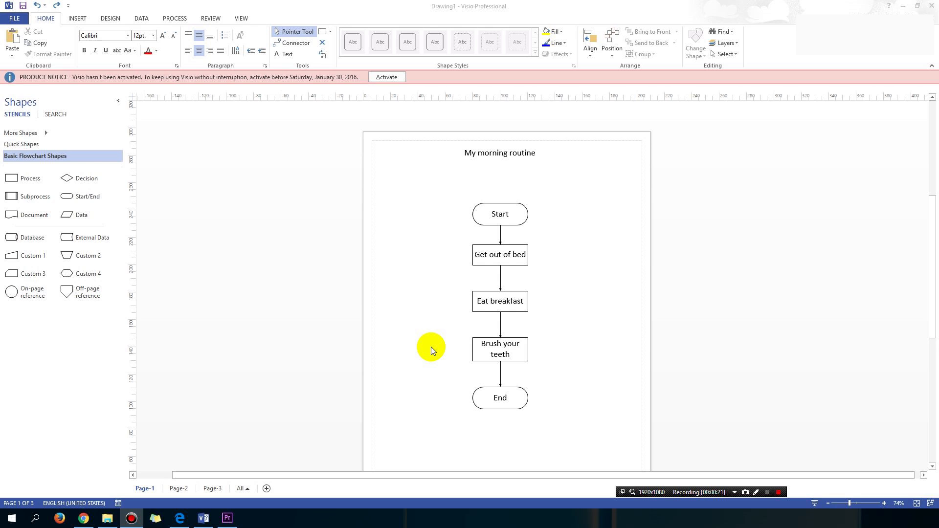
mouse_move(433, 367)
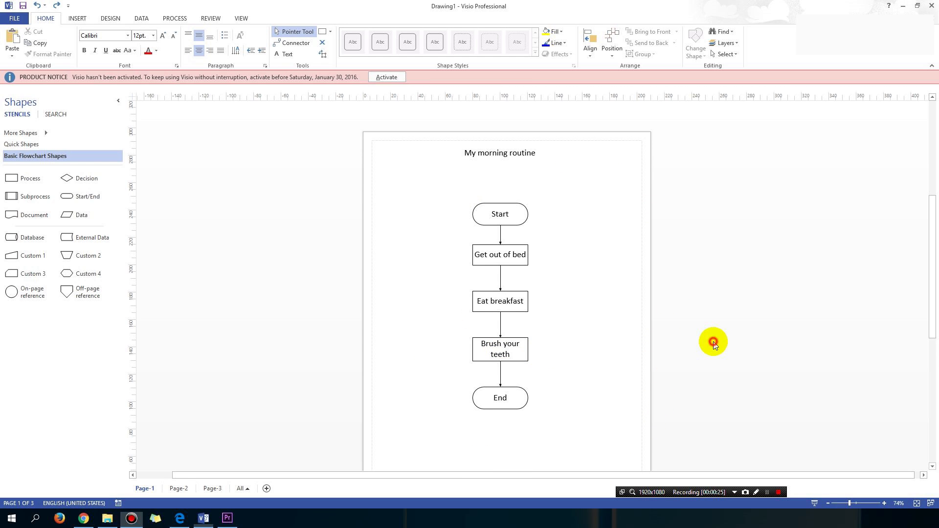
Delete the Eat breakfast process shape together with its connectors.
scroll("up", 3)
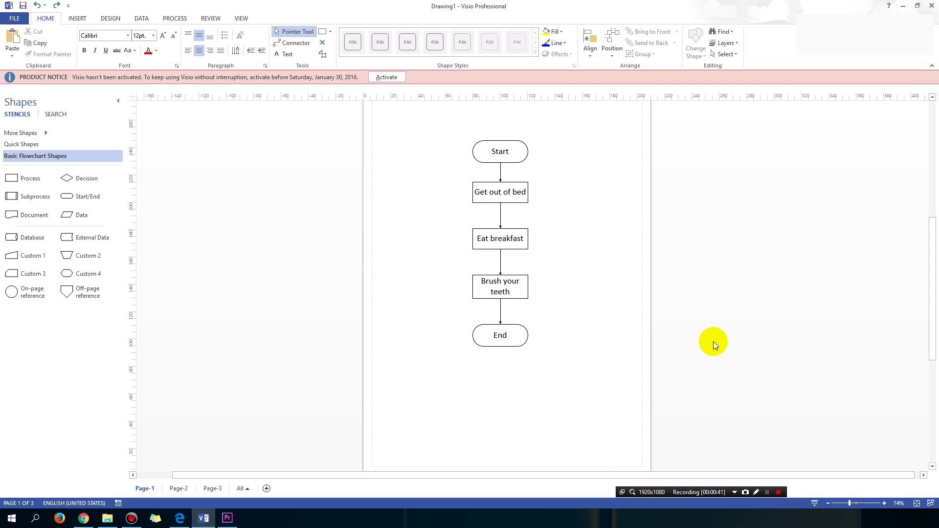
mouse_move(593, 351)
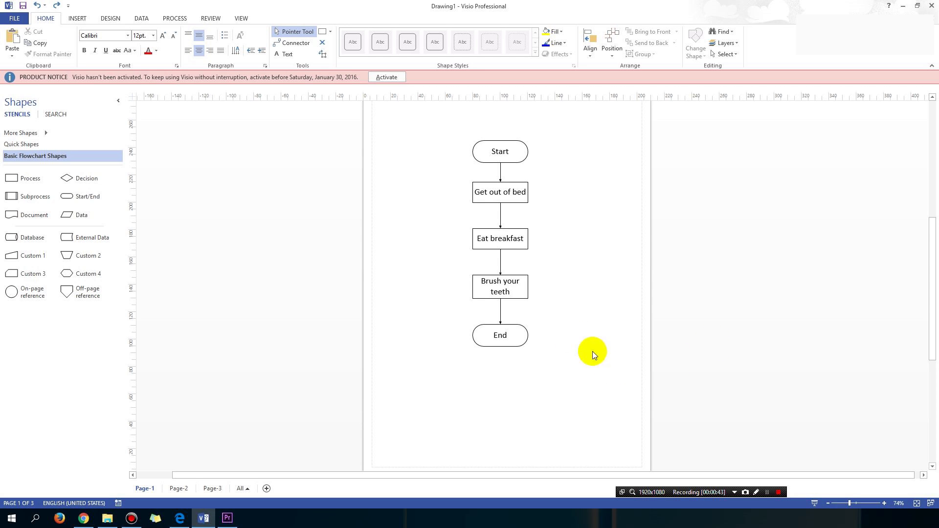
mouse_move(508, 240)
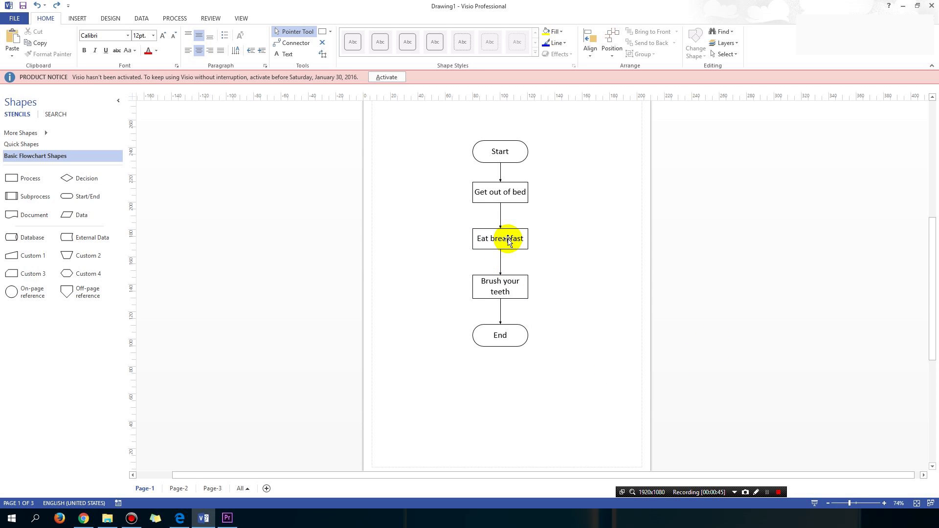
mouse_move(474, 243)
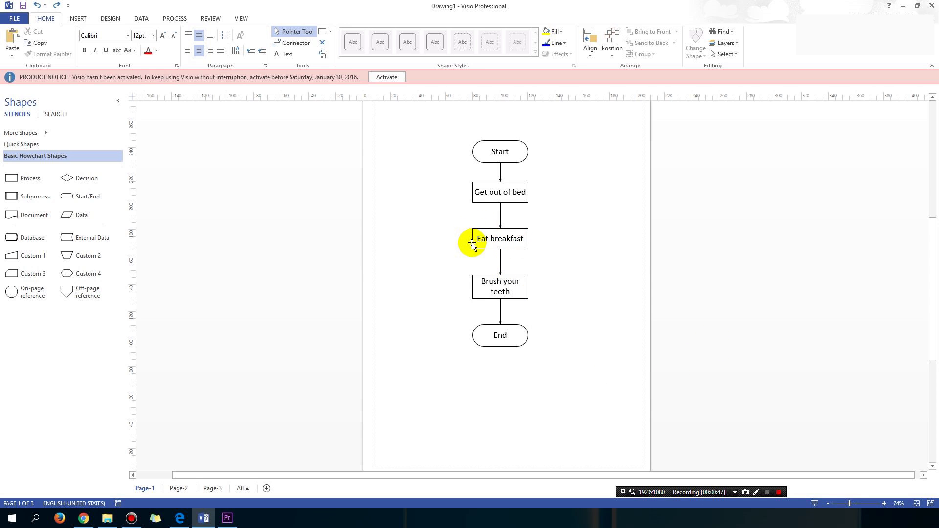
mouse_move(529, 246)
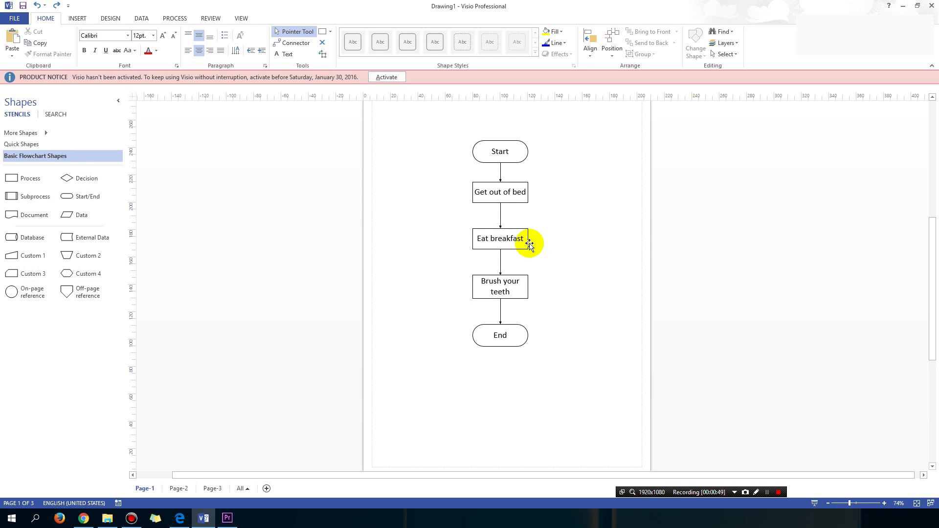
left_click(500, 238)
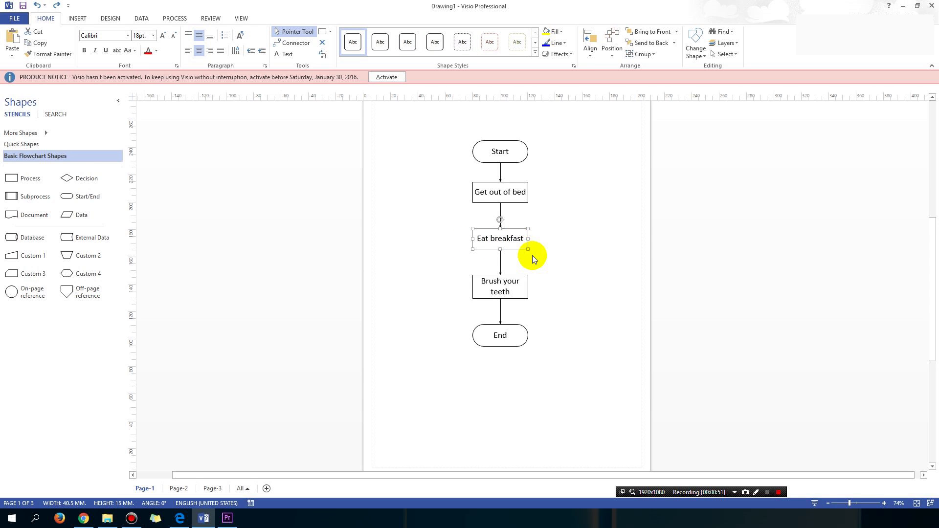
key("Delete")
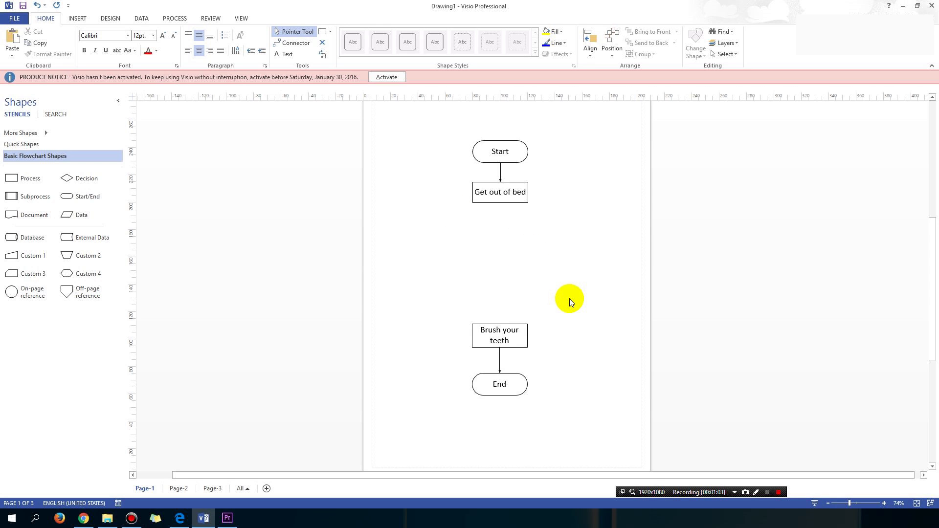
mouse_move(68, 218)
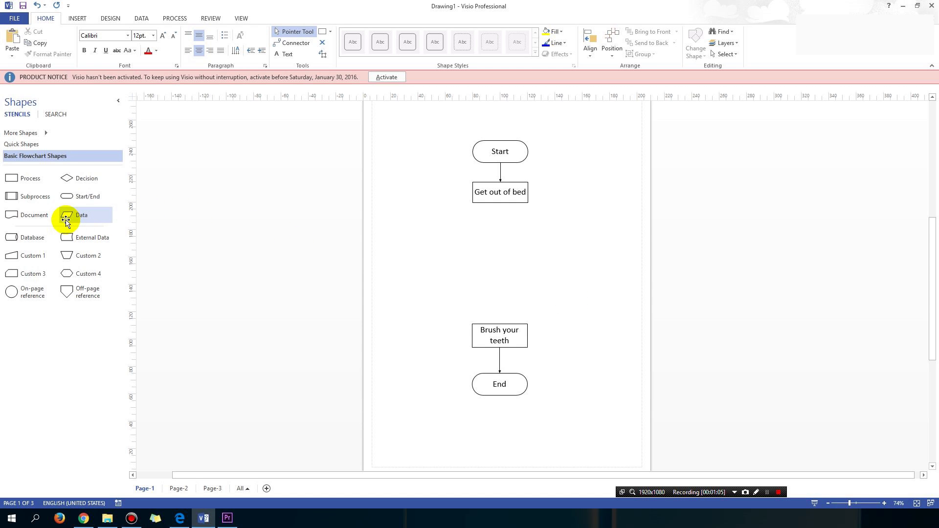
mouse_move(24, 179)
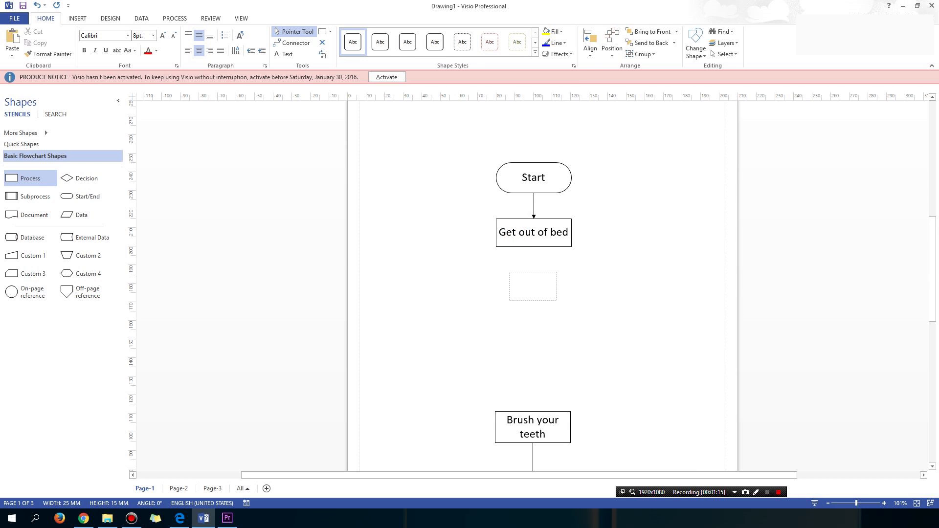
Label the new process 'Cook breakfast' and drop a second blank process below it.
type("Cook")
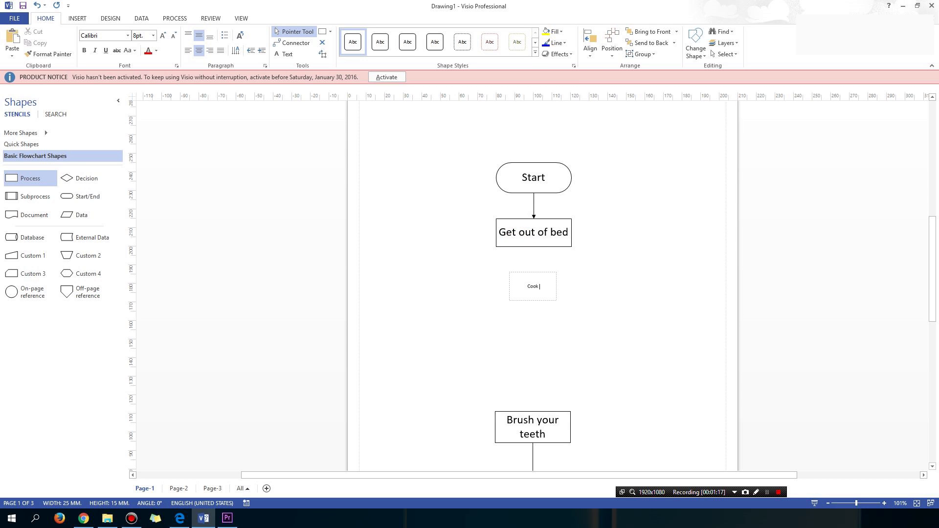
type("breakfast")
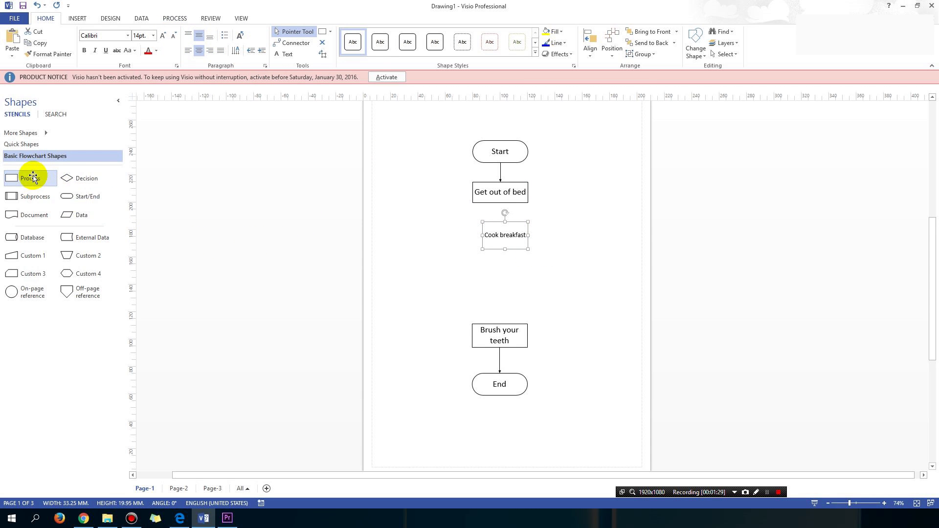
left_click_drag(28, 178, 492, 270)
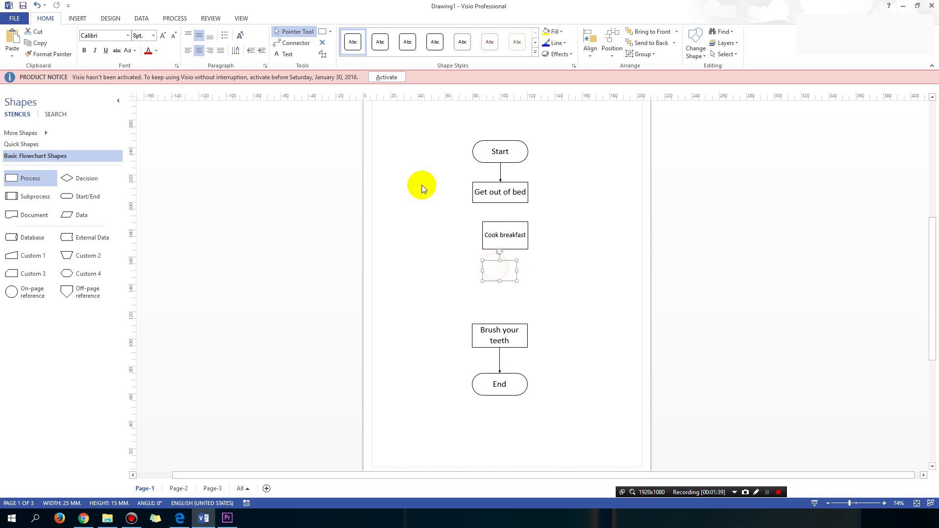
Label the blank process below Cook breakfast as 'Eat breakfast'.
left_click(500, 271)
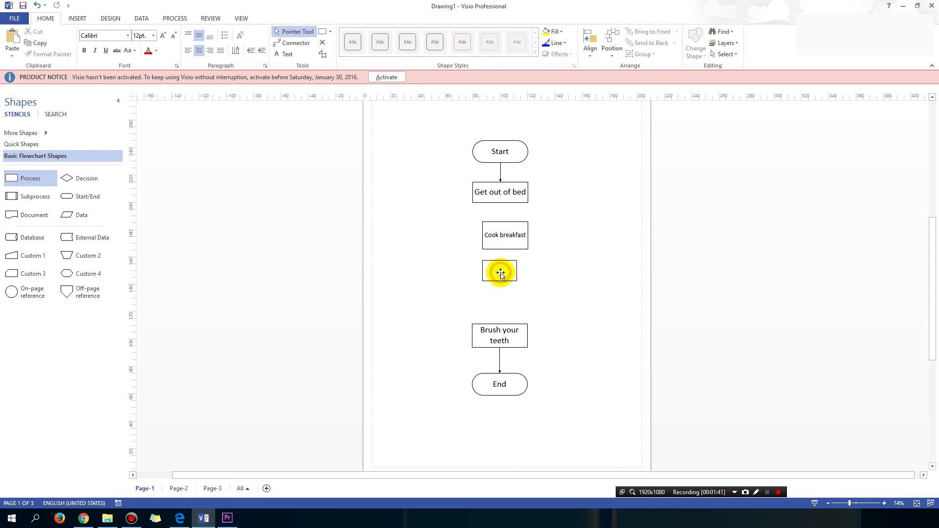
left_click(500, 271)
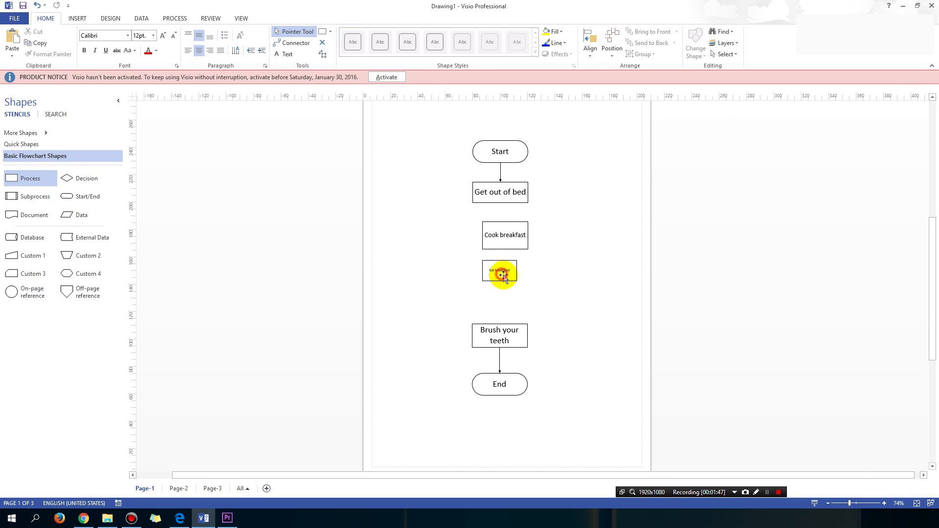
left_click(501, 274)
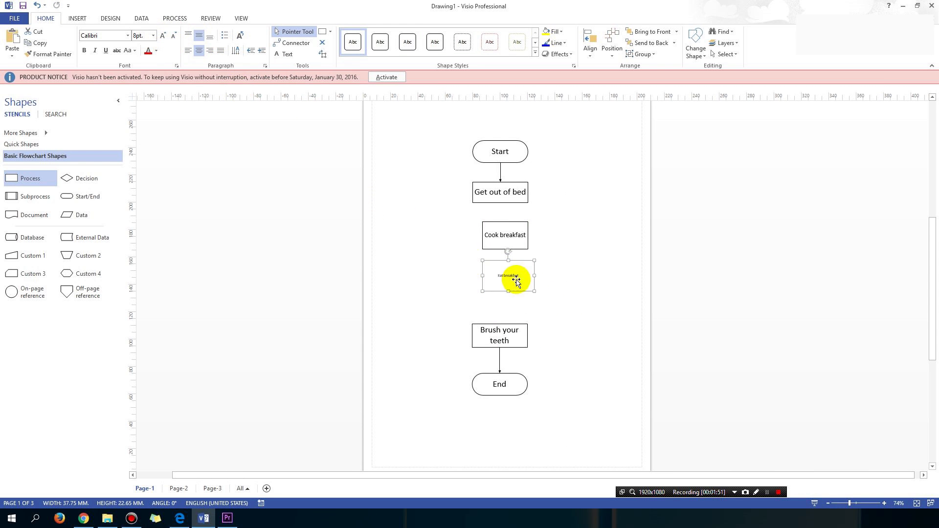
left_click(581, 285)
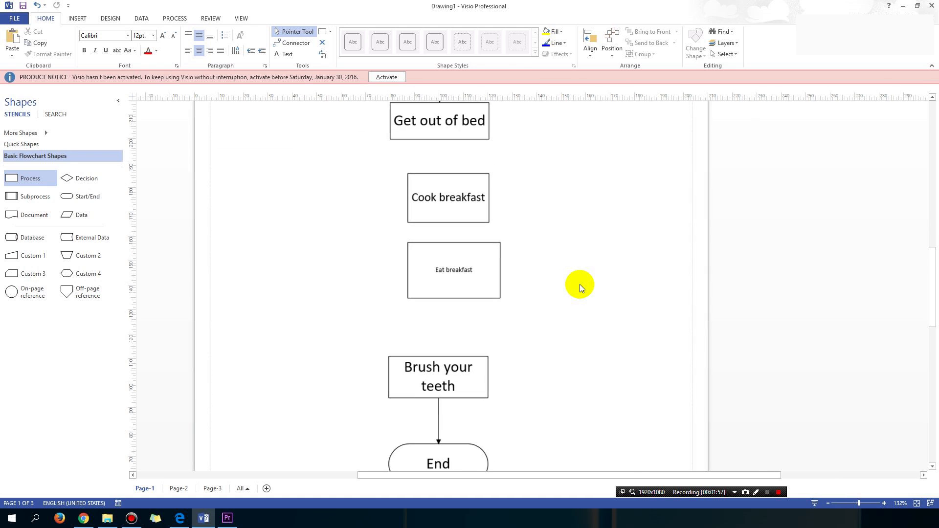
mouse_move(516, 282)
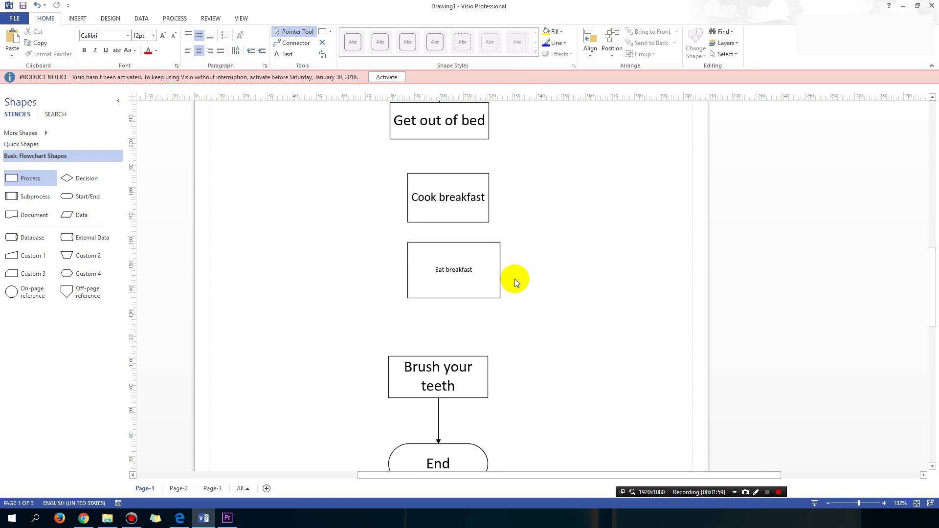
Enlarge the Eat breakfast label text to match Cook breakfast.
left_click(453, 269)
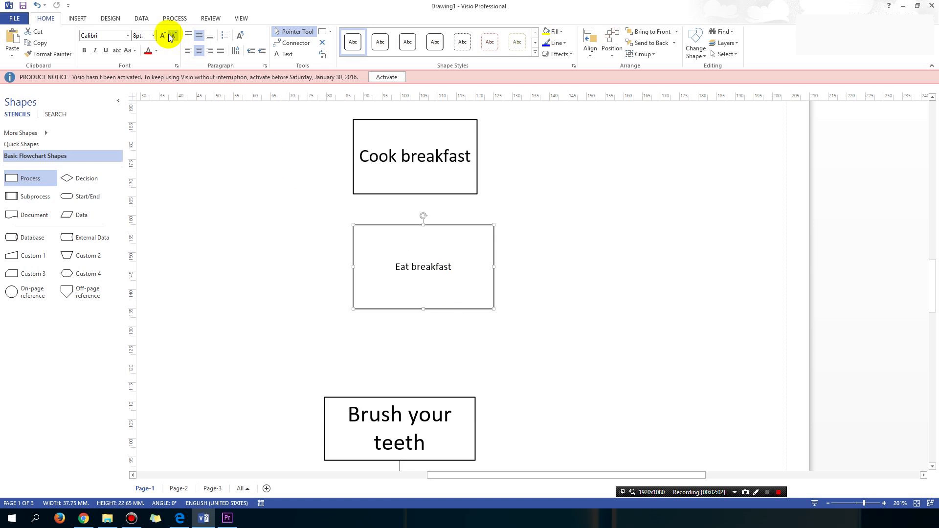
left_click(163, 36)
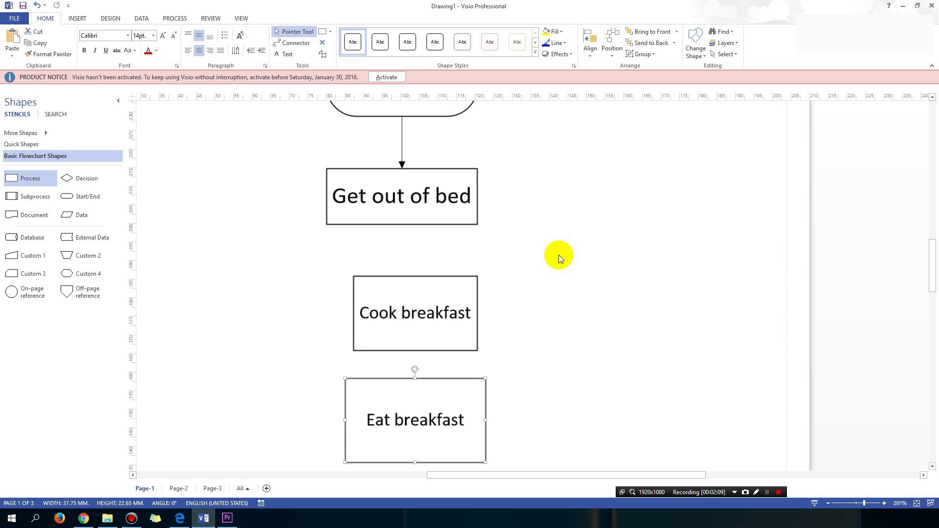
scroll("down", 3)
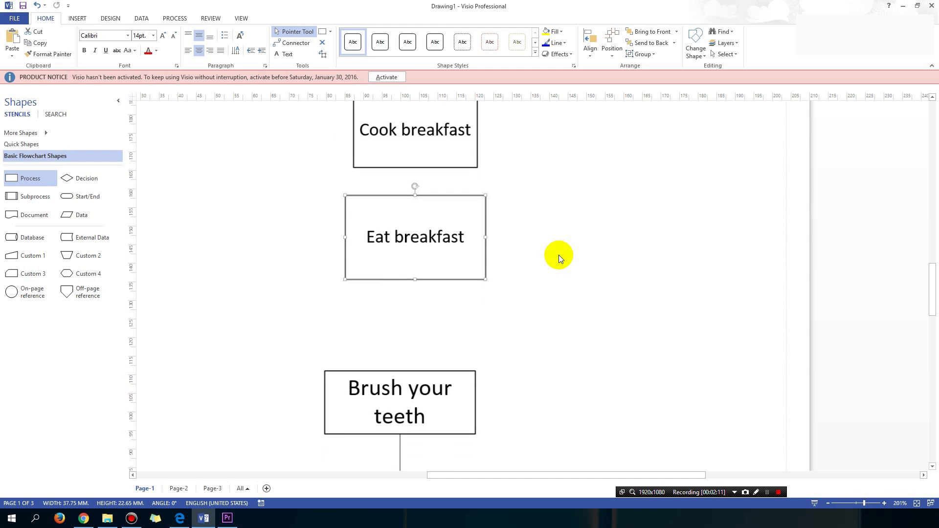
scroll("down", 3)
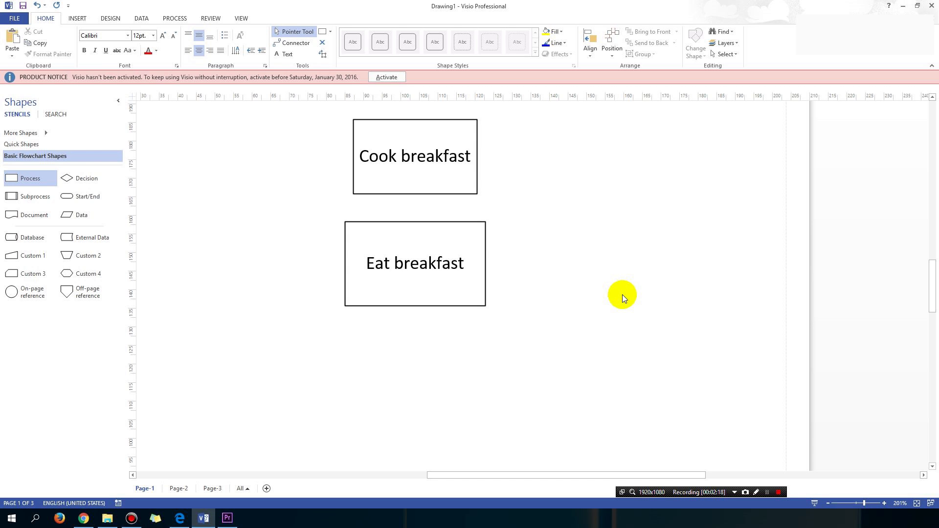
mouse_move(87, 178)
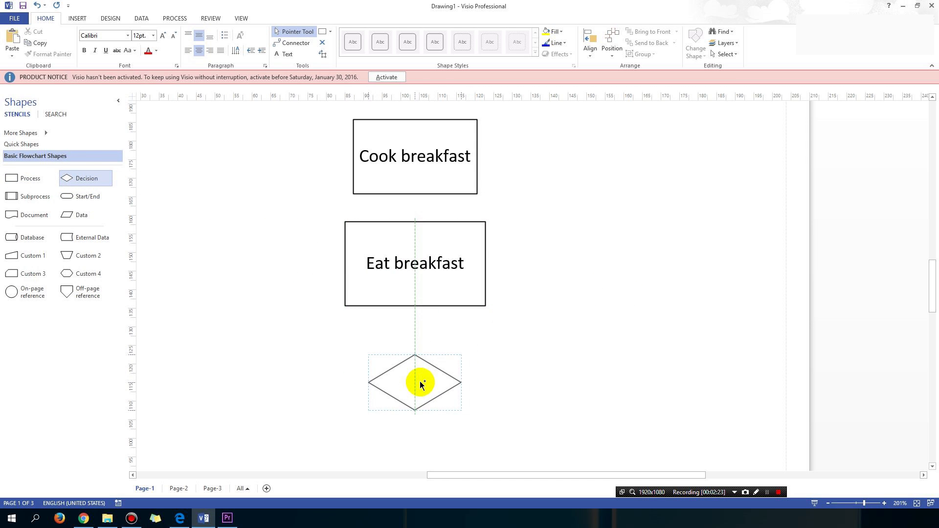
Place a decision diamond below Eat breakfast reading 'Am I still hungry?'.
left_click(422, 383)
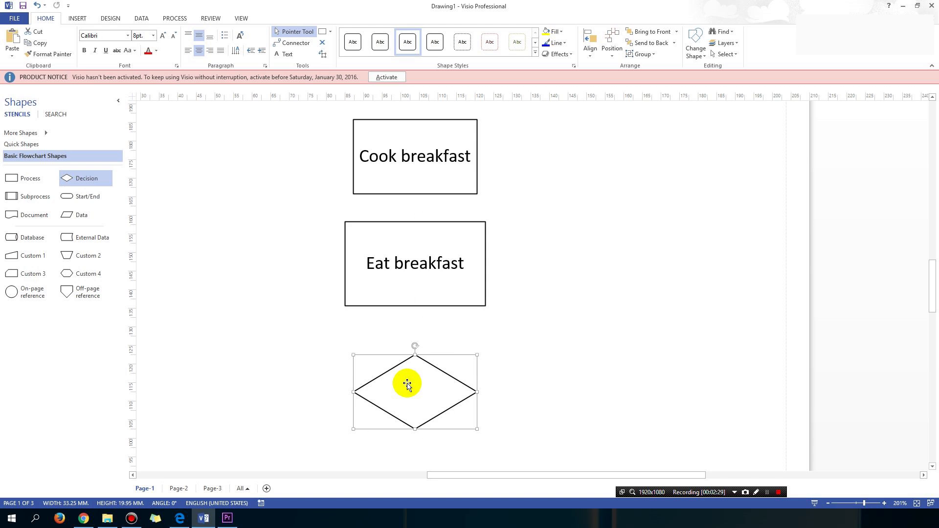
mouse_move(394, 331)
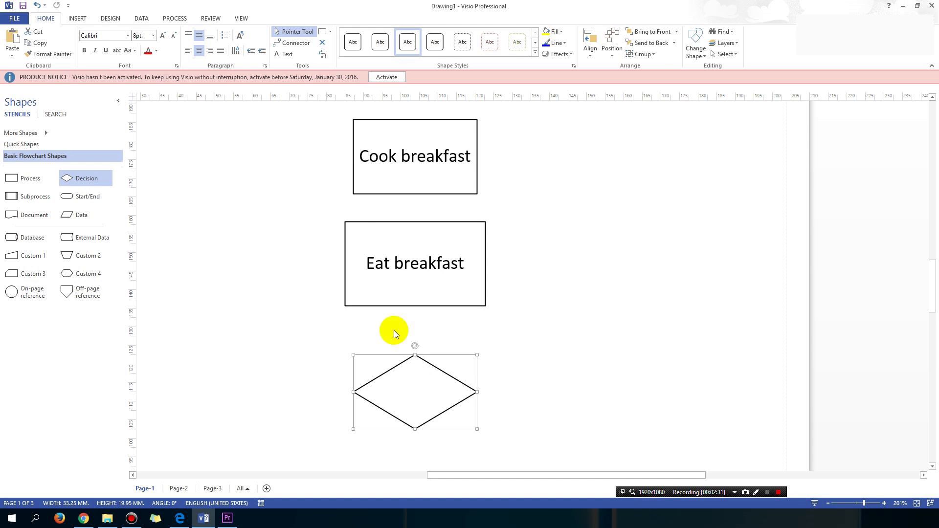
left_click(497, 399)
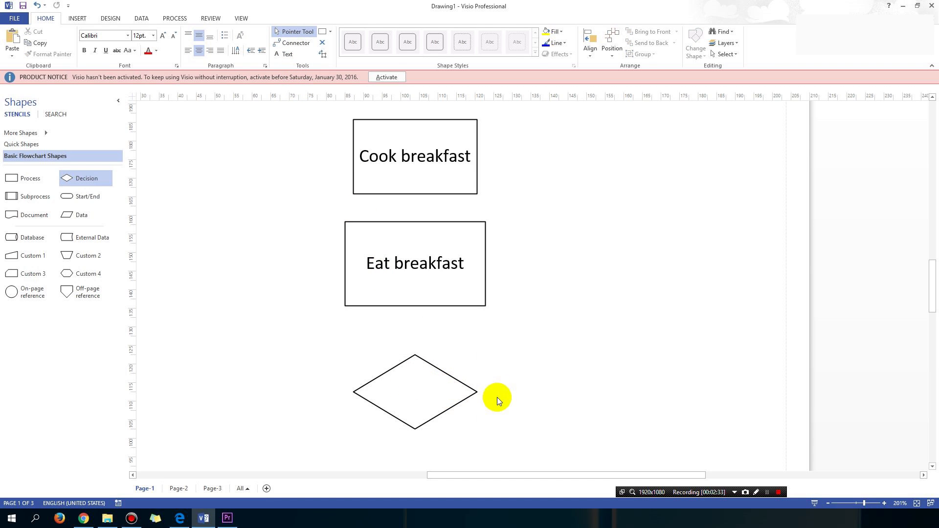
left_click(415, 393)
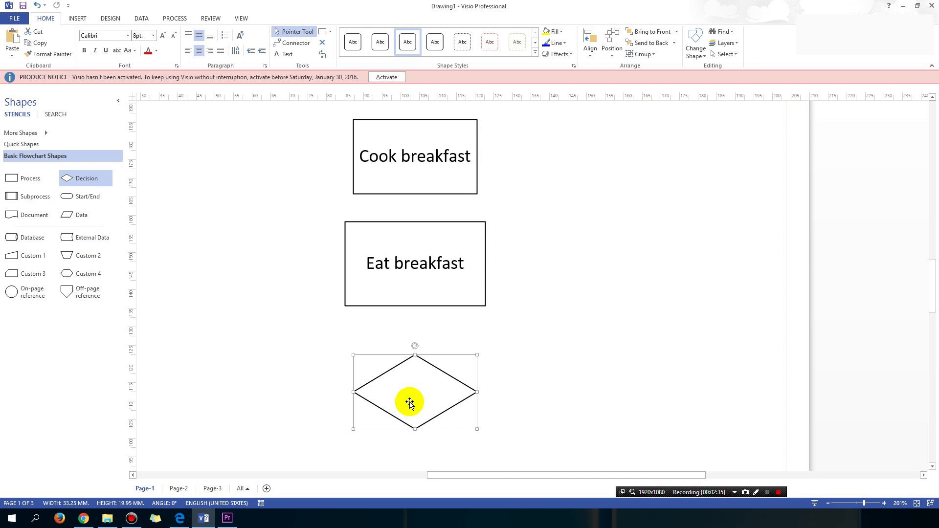
type("Am I still hu")
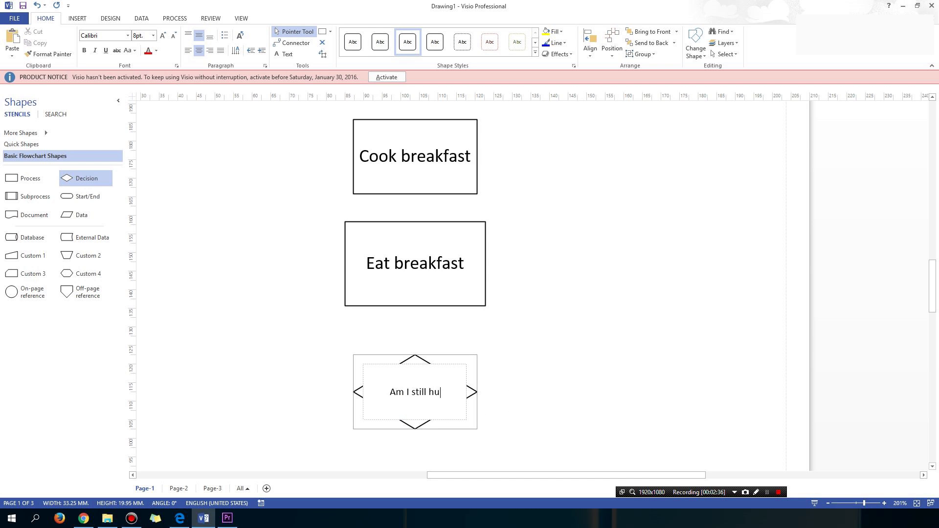
left_click(521, 395)
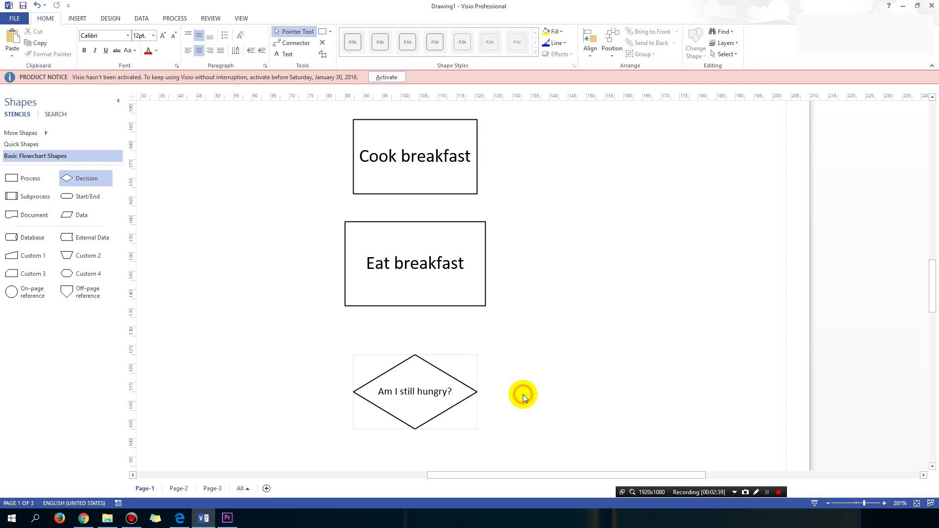
Draw the loop connector from the diamond's right corner back to Cook breakfast.
scroll("down", 3)
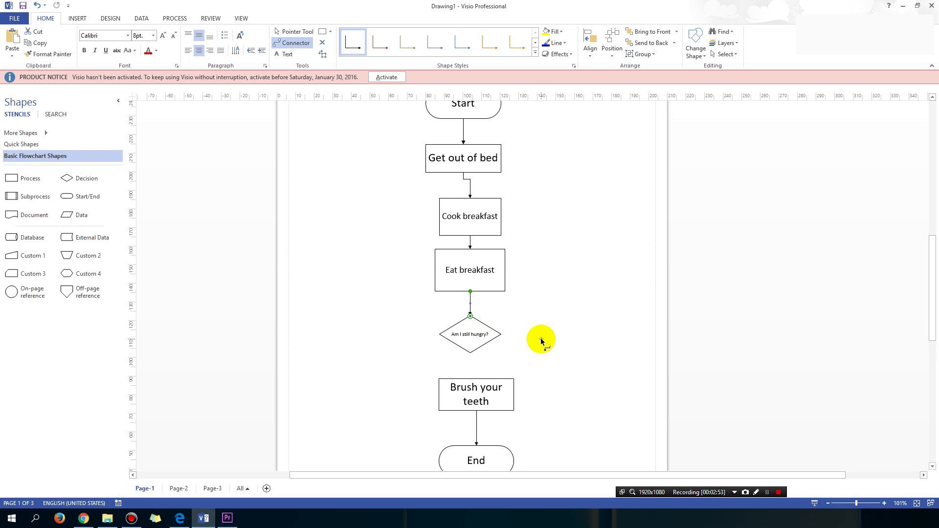
mouse_move(536, 342)
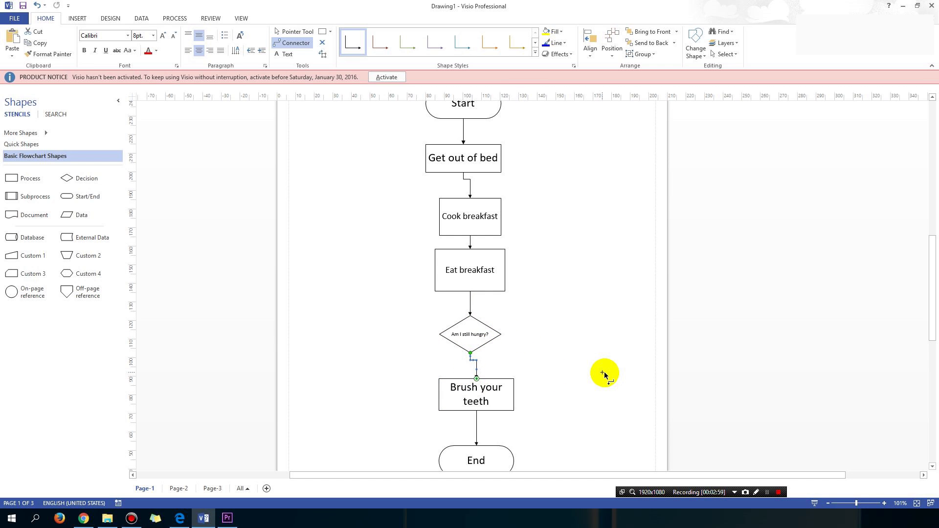
mouse_move(508, 344)
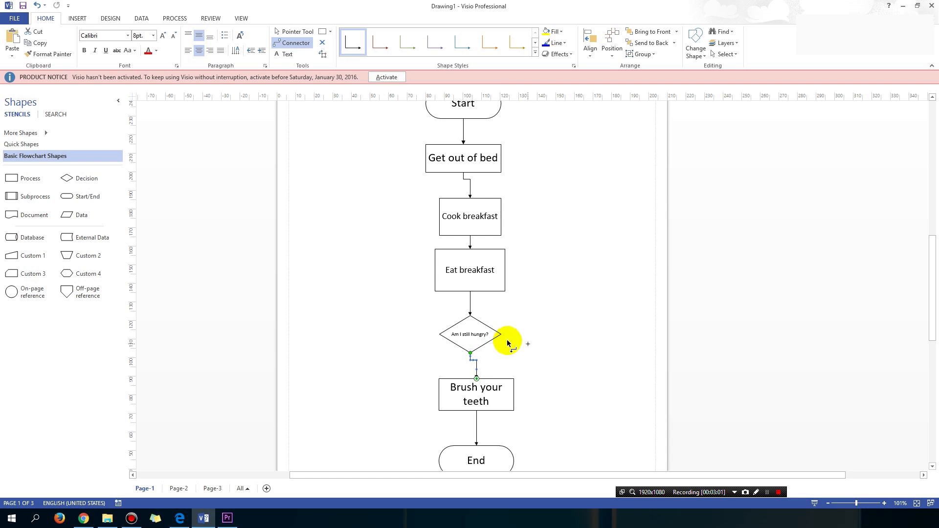
mouse_move(503, 335)
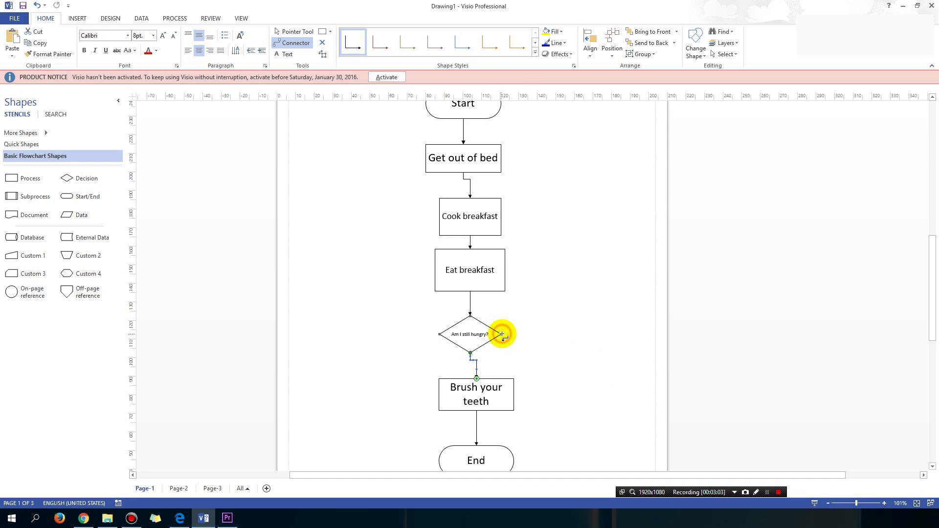
left_click(471, 216)
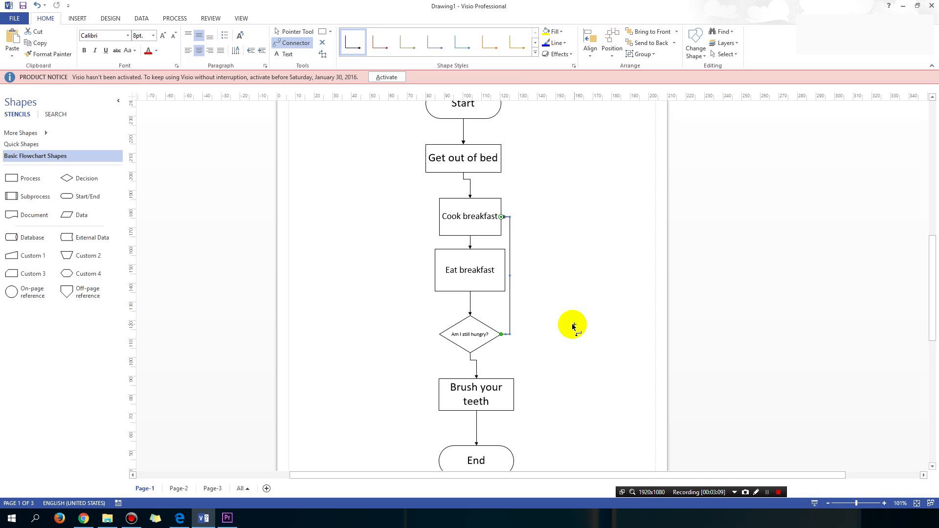
mouse_move(288, 31)
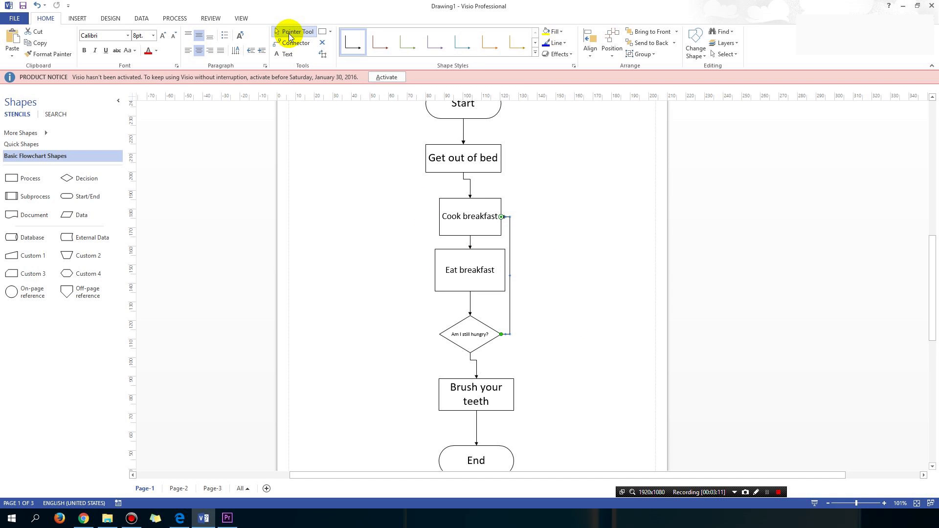
mouse_move(511, 284)
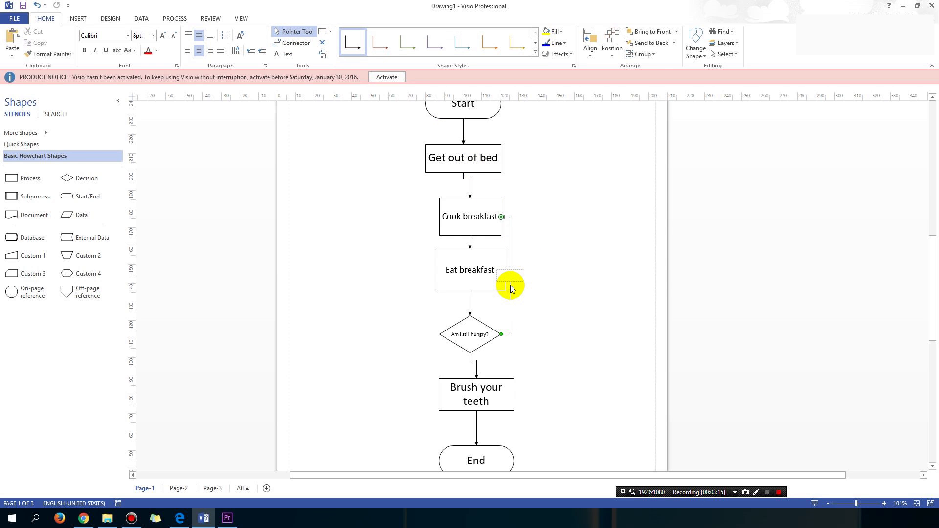
mouse_move(523, 292)
type("yes")
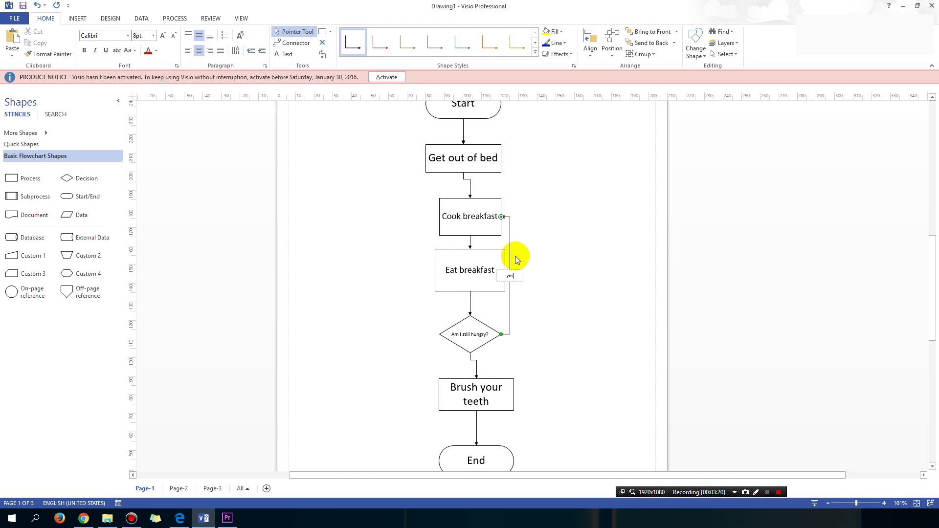
mouse_move(514, 245)
type("no")
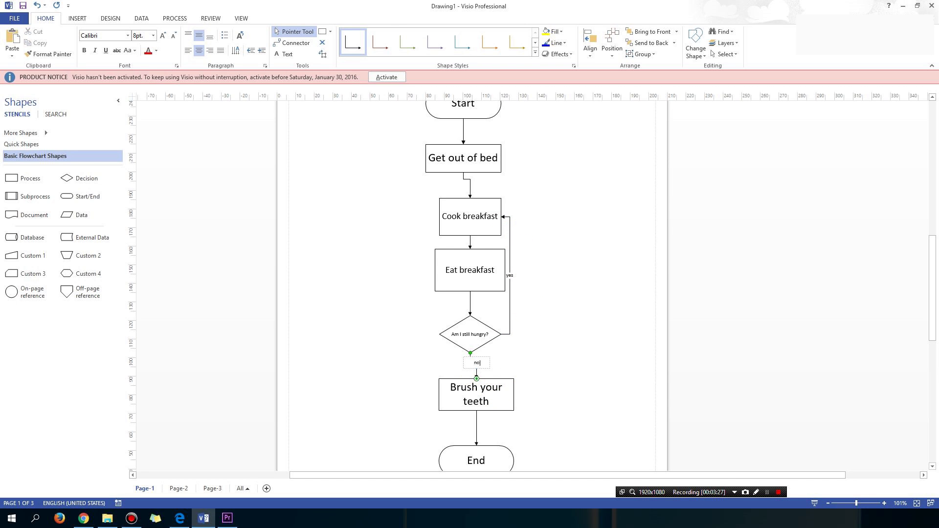
Label the branch to Brush your teeth 'no' and select the 'yes' loop label.
left_click(534, 368)
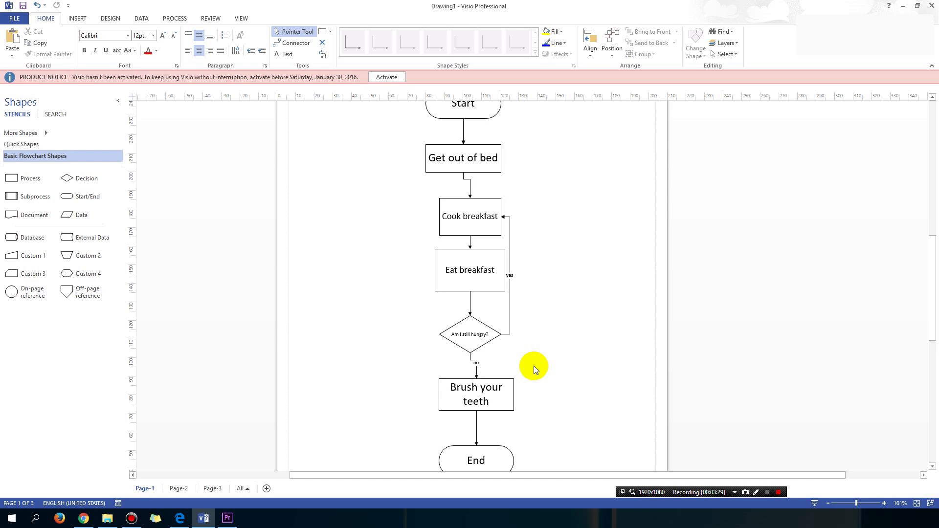
left_click(506, 282)
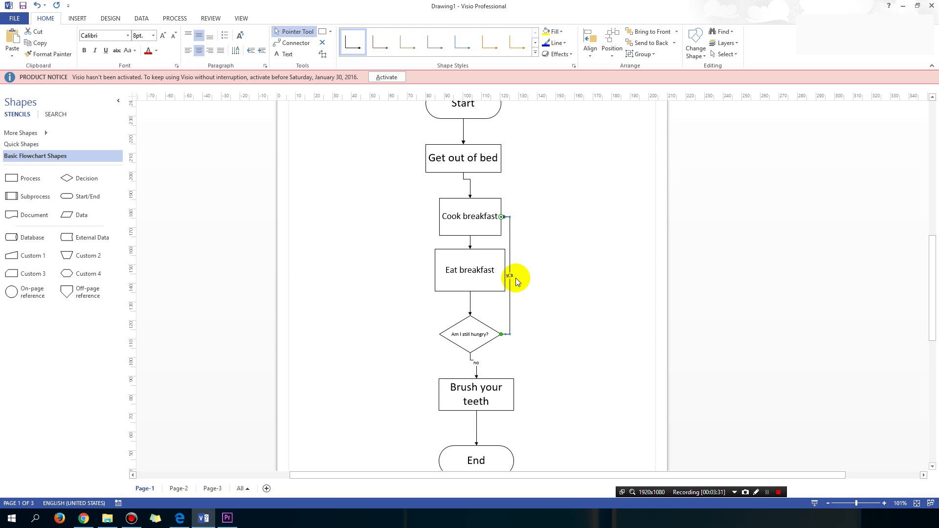
Increase the 'yes' label font size to about 24 pt.
left_click(163, 35)
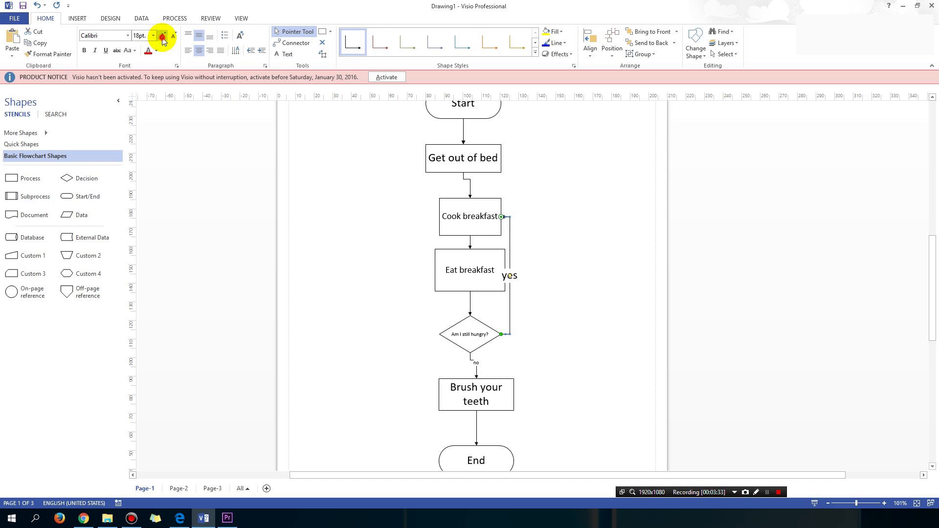
left_click(161, 35)
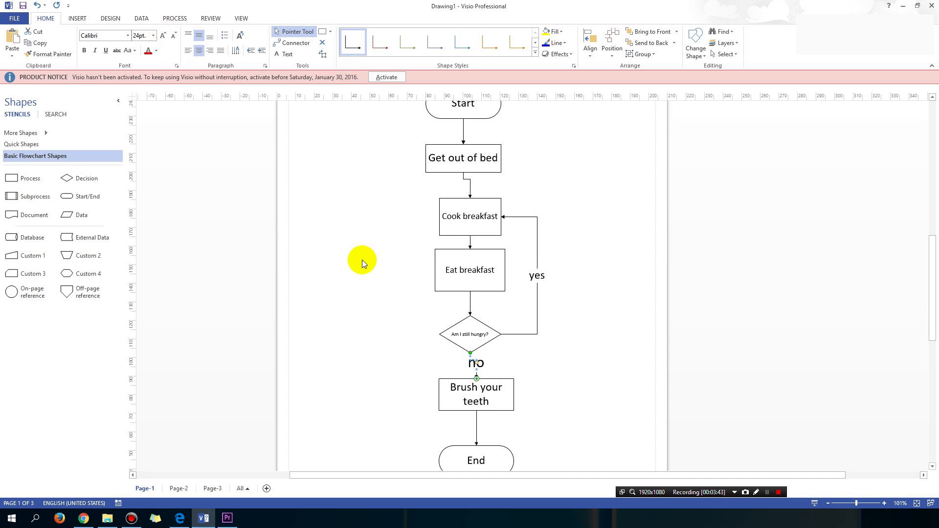
mouse_move(479, 367)
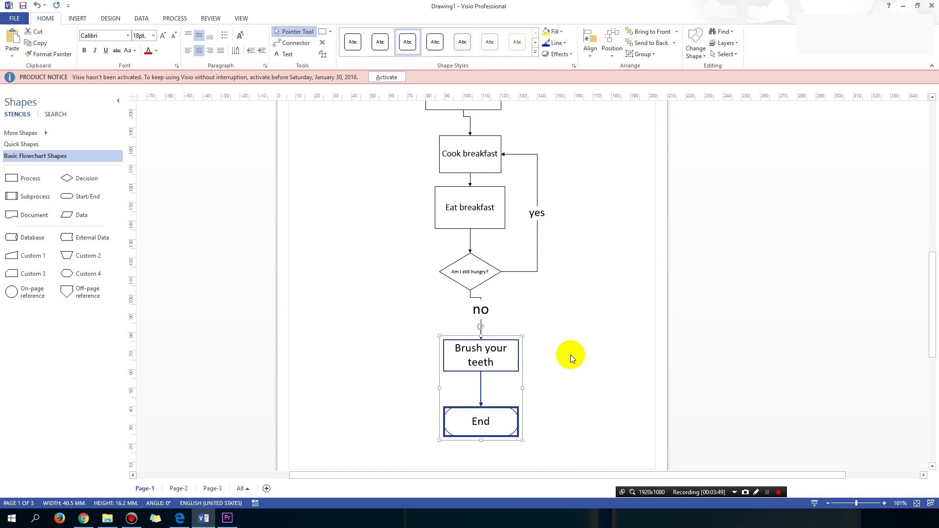
Finish aligning Brush your teeth and End below the enlarged decision question.
left_click(573, 350)
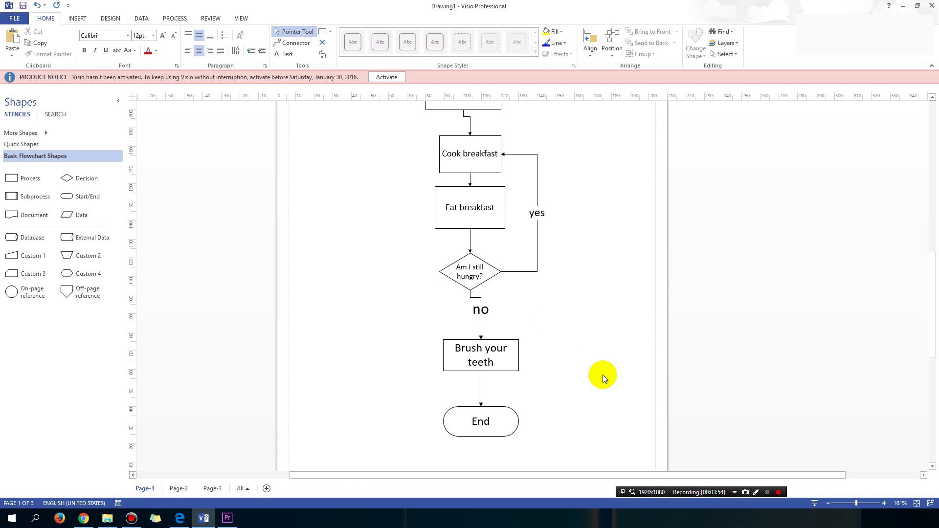
scroll("up", 3)
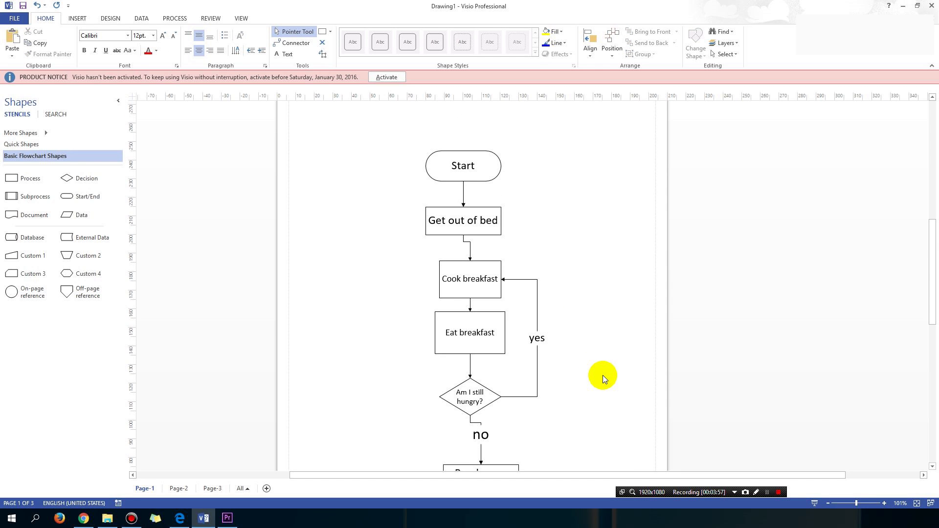